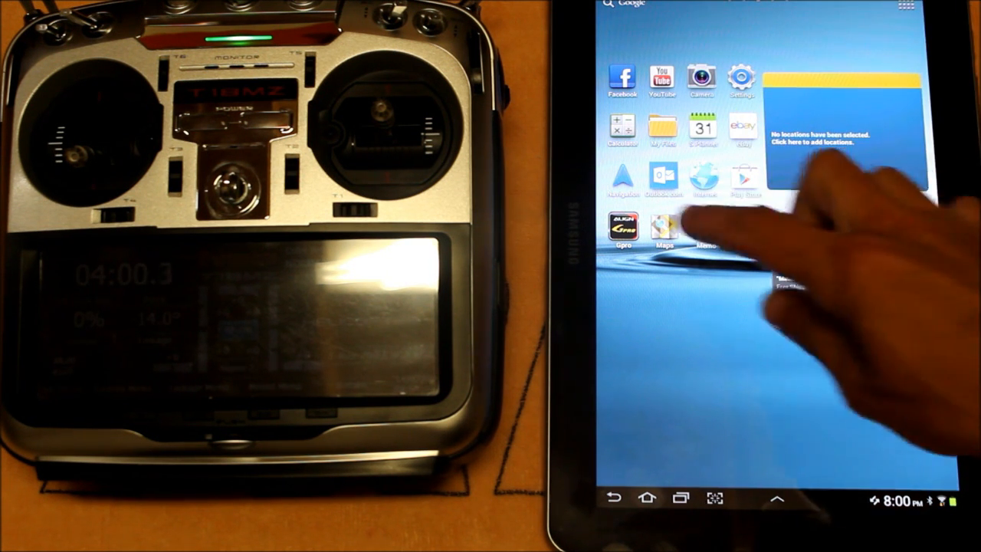
Launch the Align GPro app from the Android home screen
left_click(623, 230)
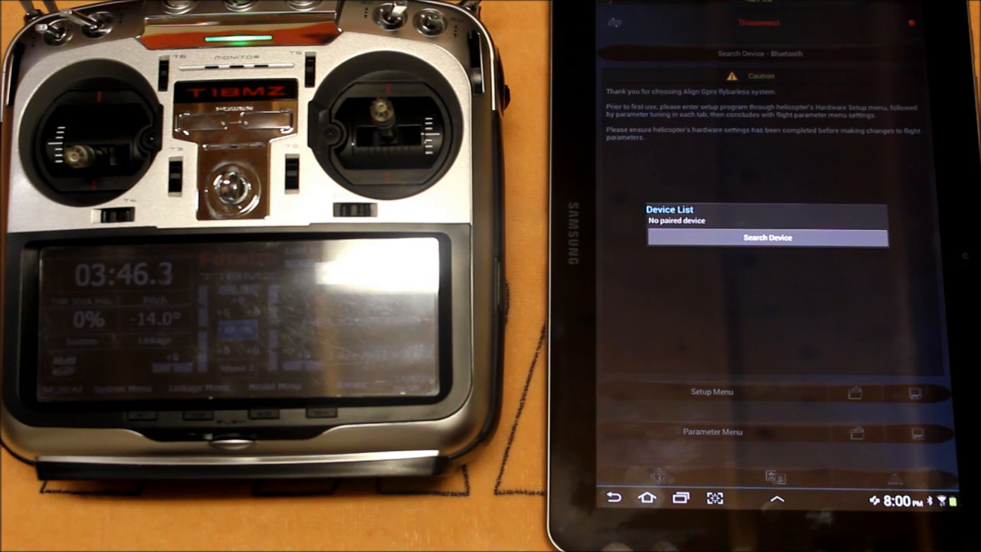
Search for Bluetooth devices, then select and connect to ALIGN BTH01
left_click(766, 237)
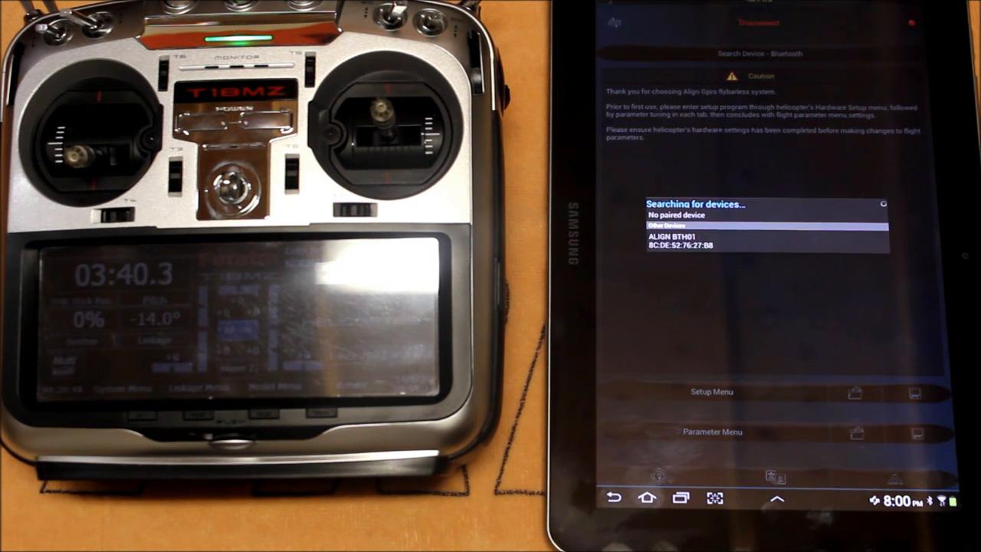
left_click(762, 240)
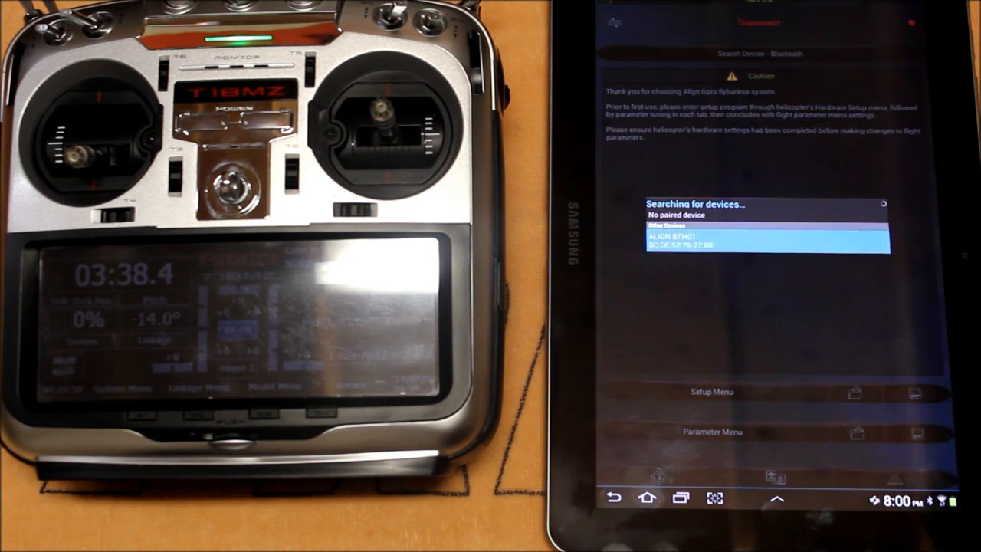
left_click(762, 236)
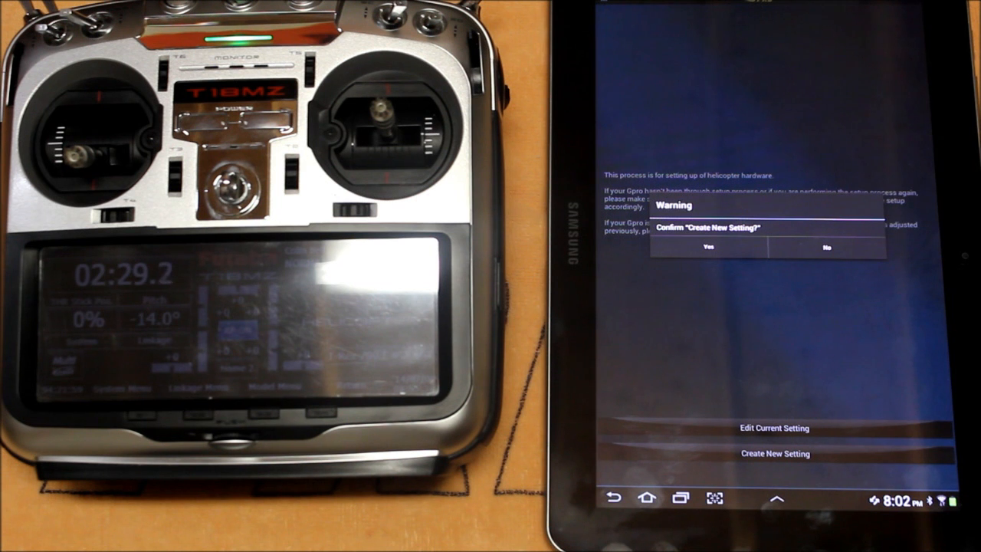
Confirm creating a new hardware setting in the Warning dialog
left_click(706, 247)
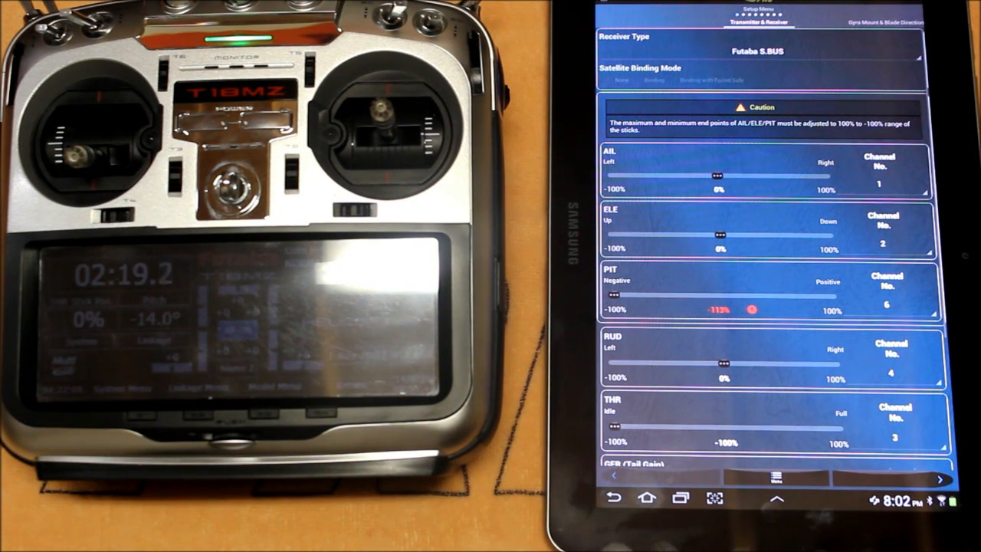
Choose Futaba S.BUS from the Receiver Type list
left_click(763, 52)
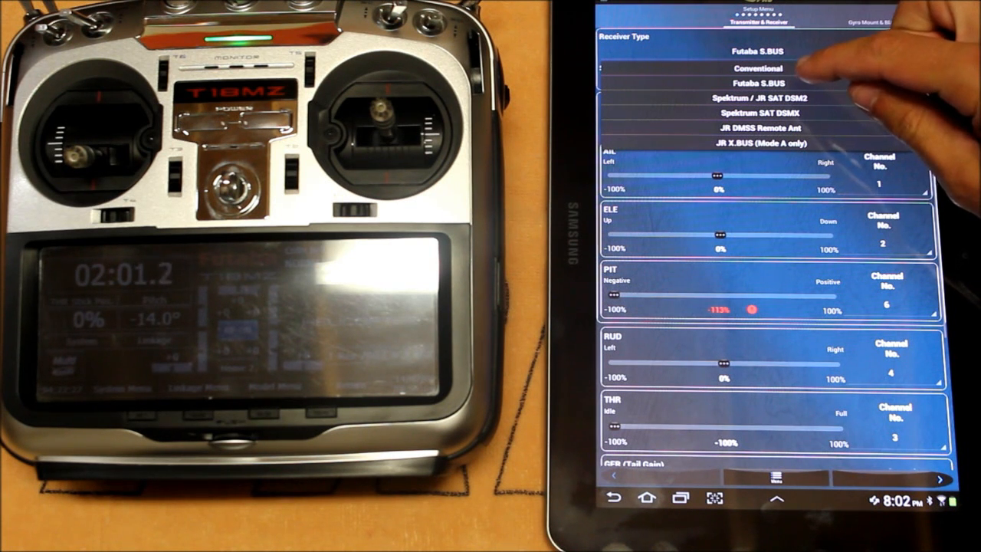
left_click(763, 51)
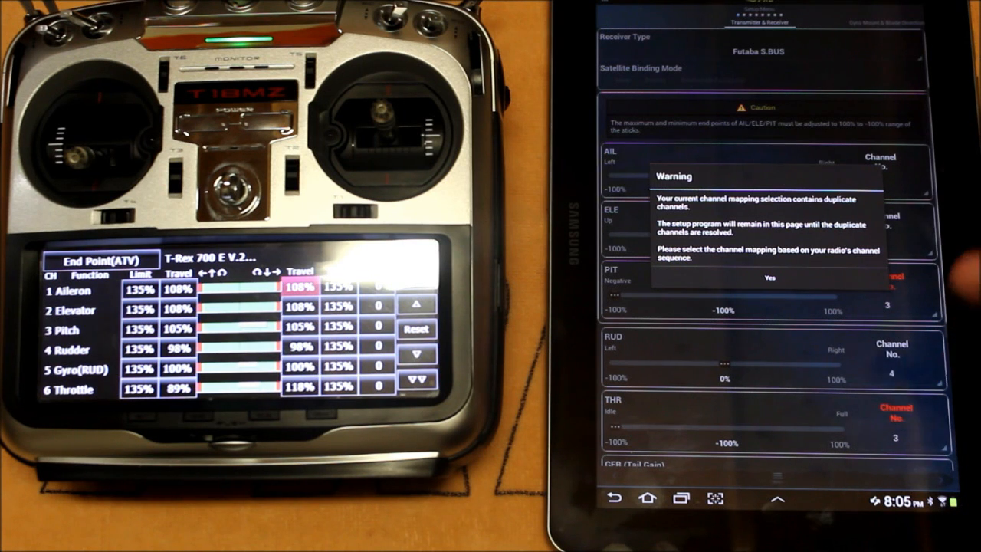
Accept the duplicate channel mapping warning
left_click(770, 277)
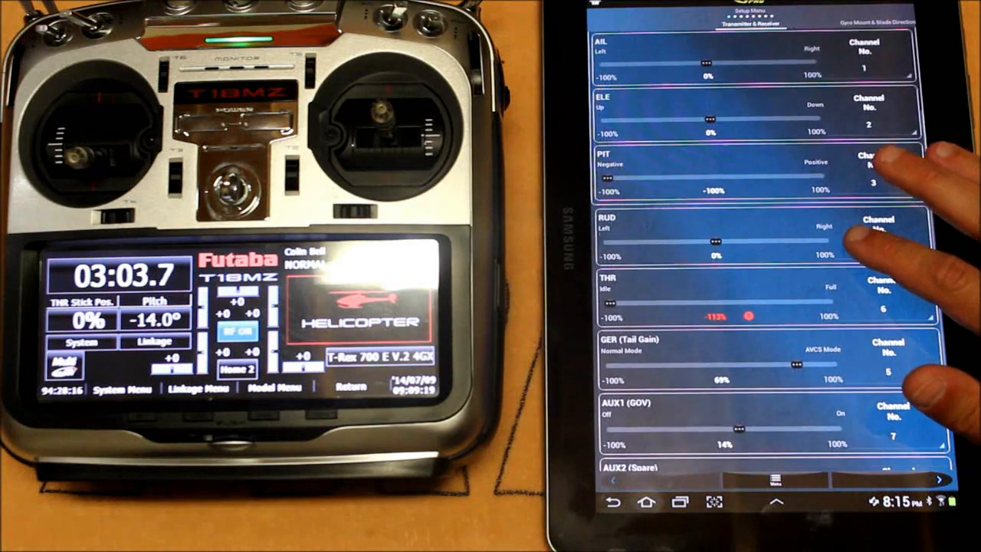
Scroll through the channel mapping list with throttle on channel 6
scroll("up", 3)
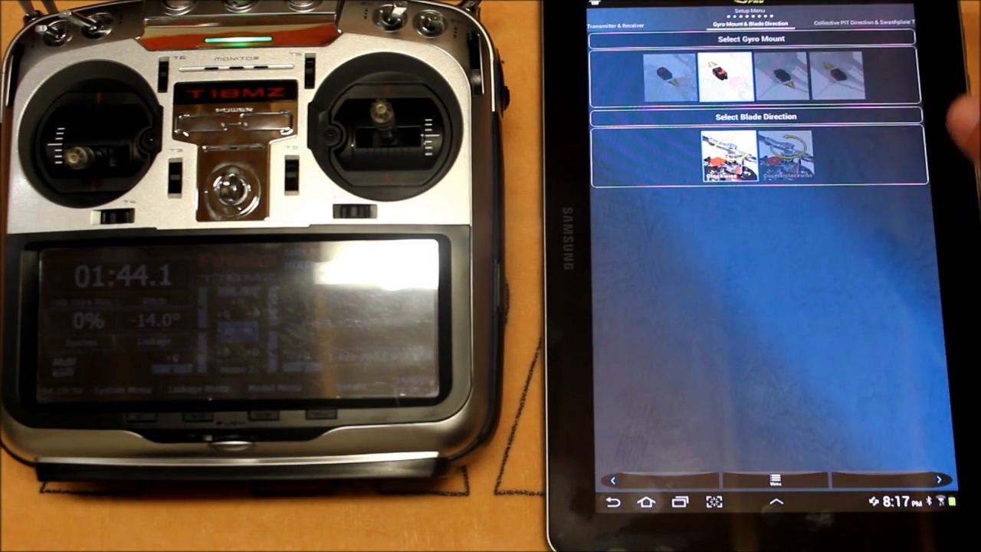
Select the first gyro mount orientation and confirm the change
left_click(678, 77)
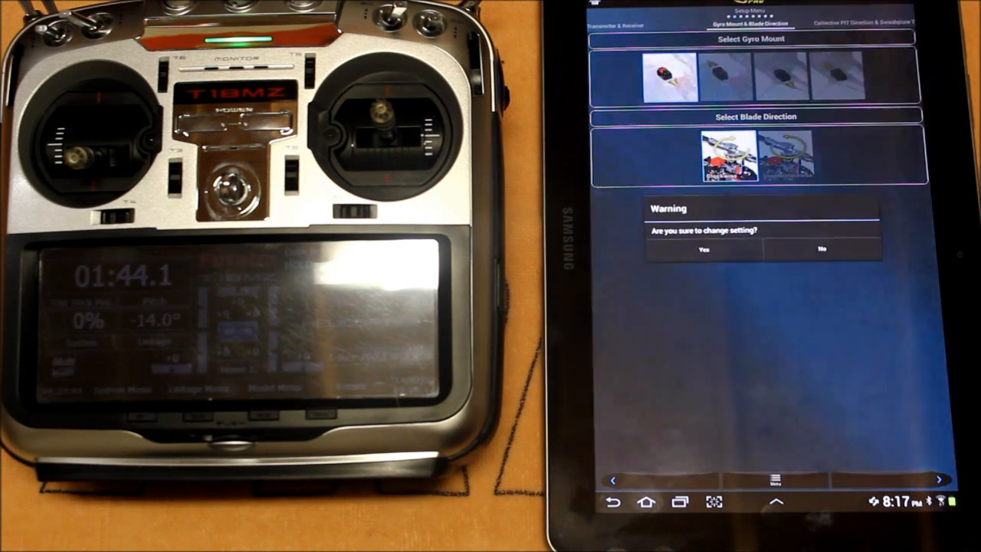
left_click(702, 248)
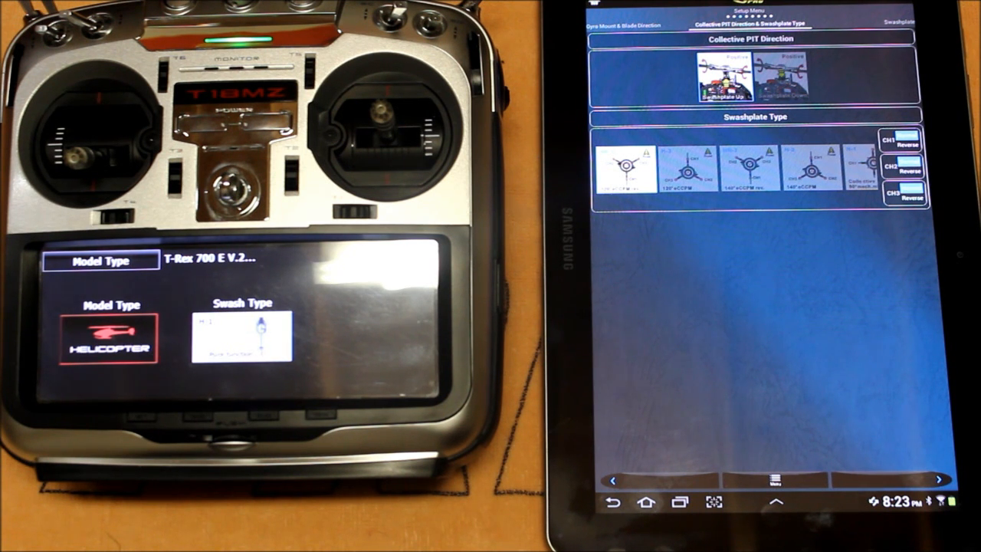
left_click(624, 165)
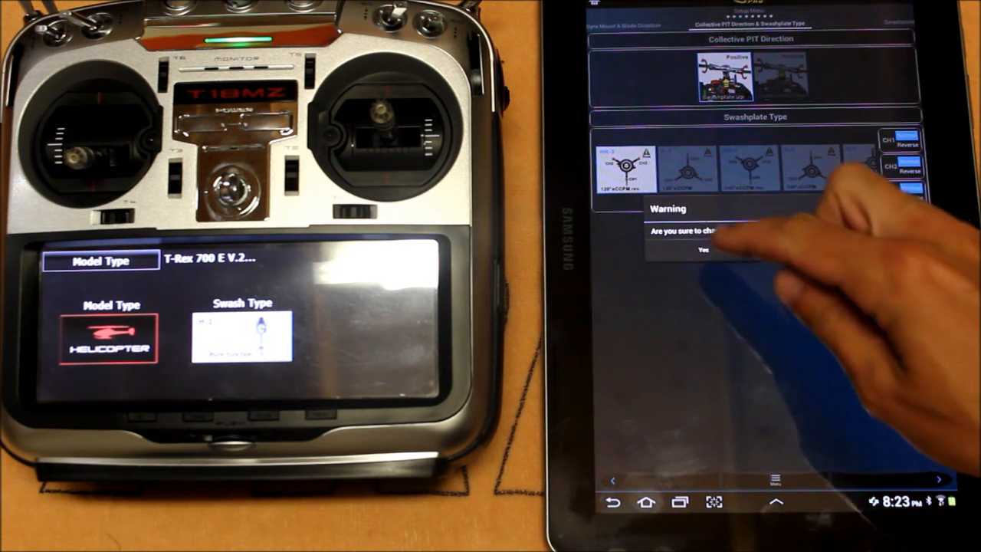
left_click(696, 250)
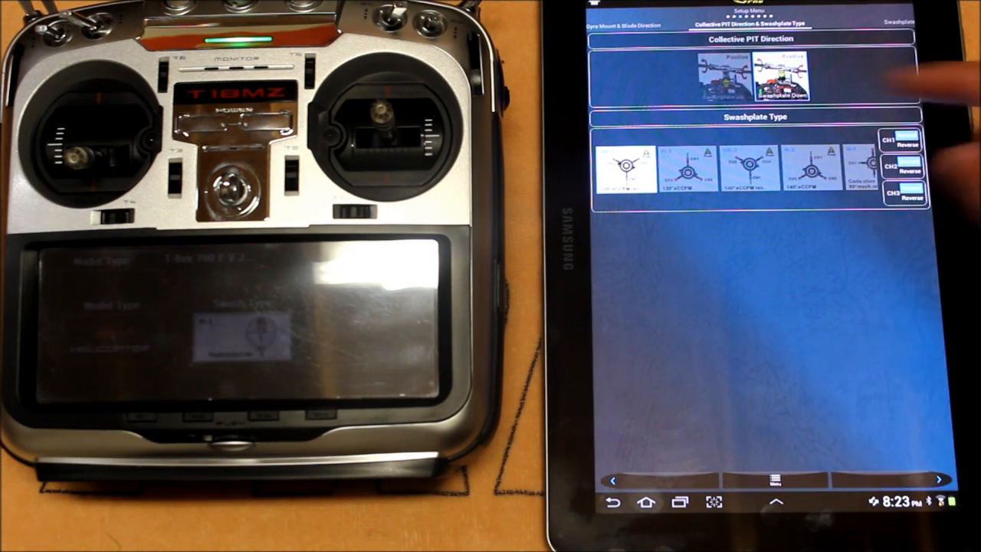
left_click(624, 165)
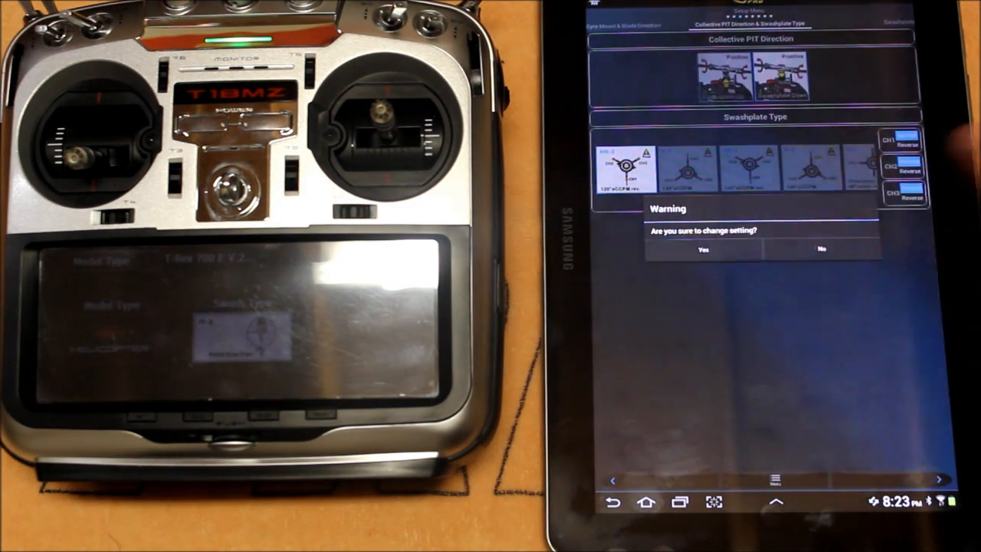
left_click(703, 248)
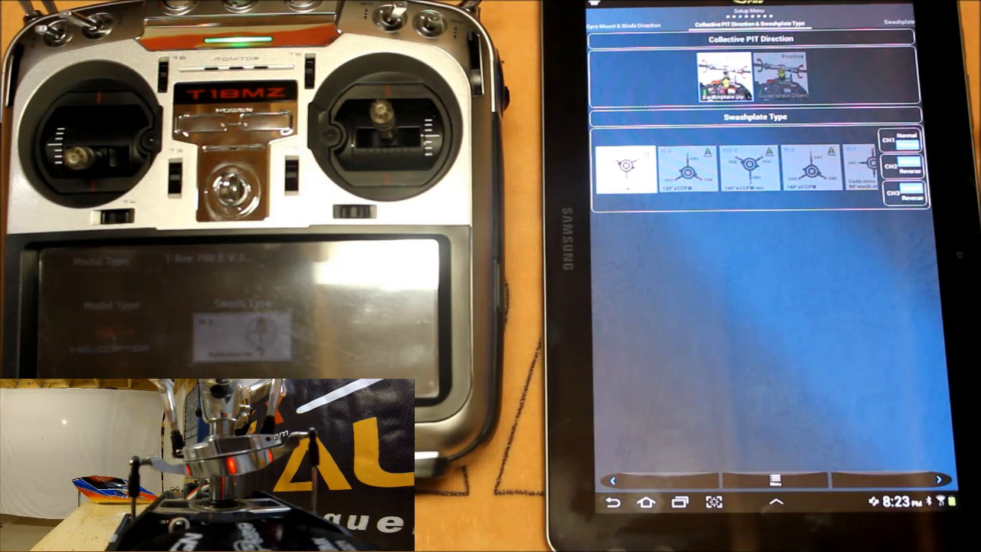
left_click(907, 142)
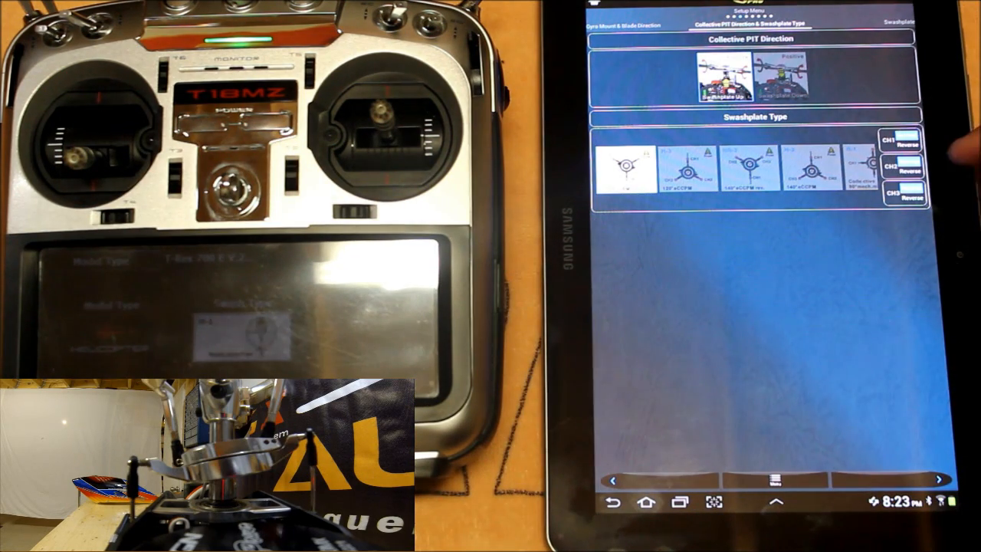
left_click(906, 165)
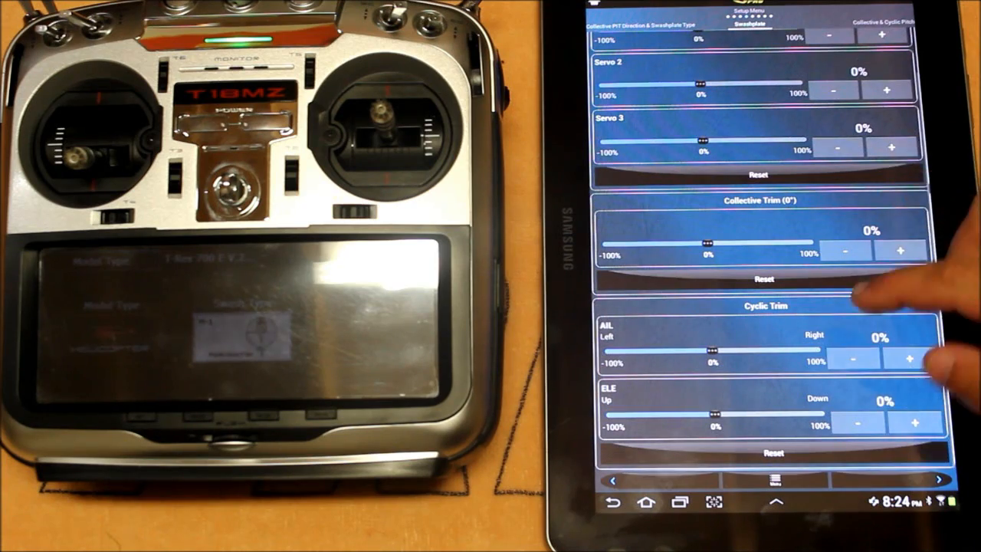
Scroll the swashplate settings toward the Cyclic Trim section
scroll("up", 3)
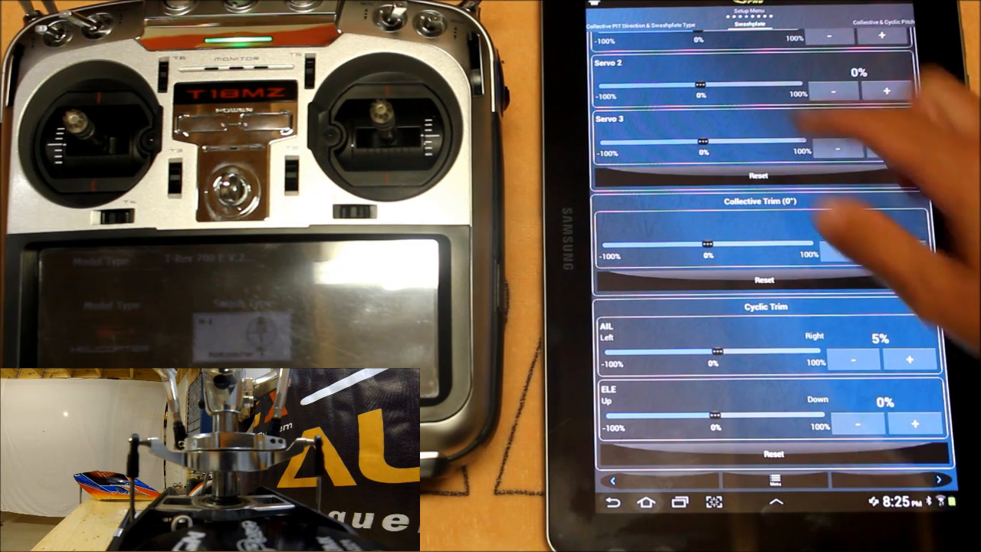
scroll("up", 3)
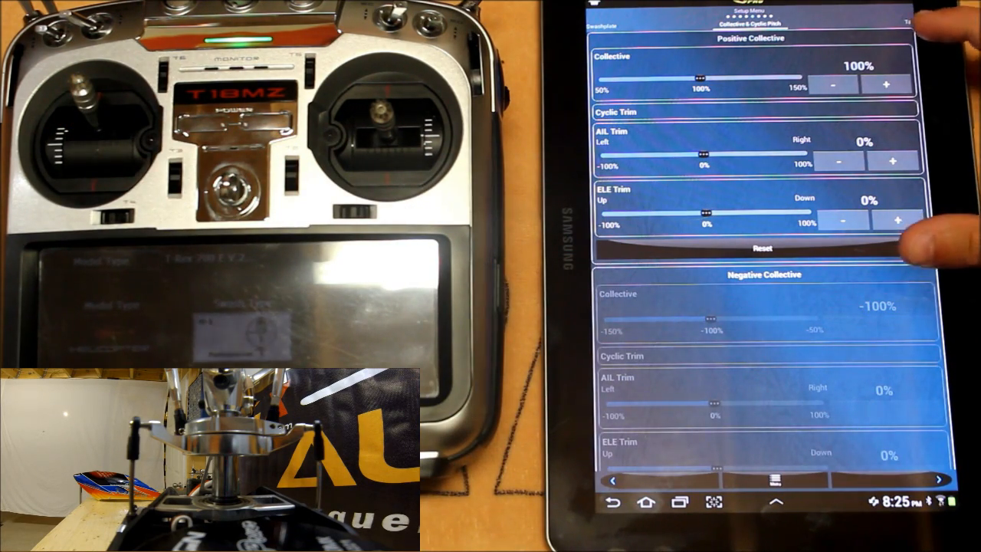
mouse_move(943, 229)
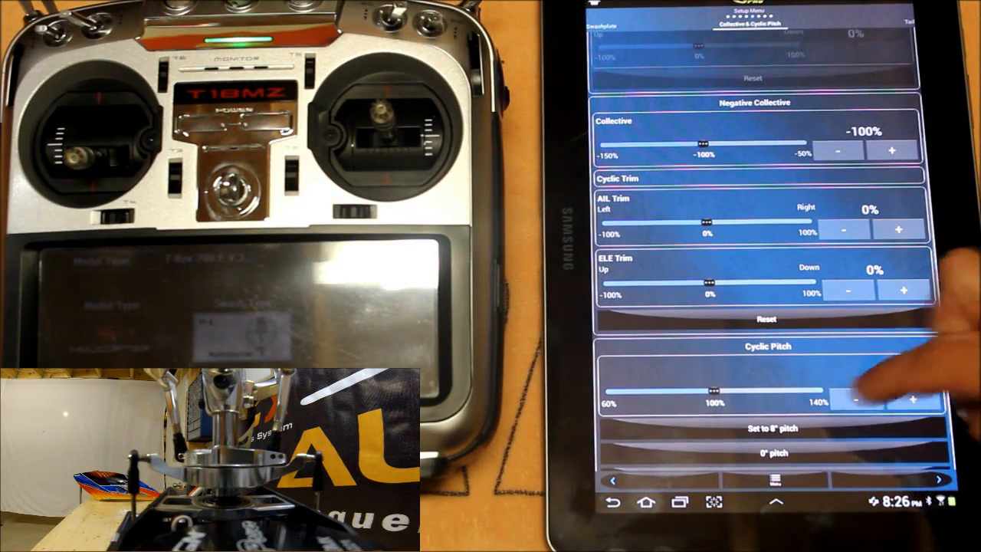
Scroll to the cyclic pitch check and release the swashplate
scroll("down", 3)
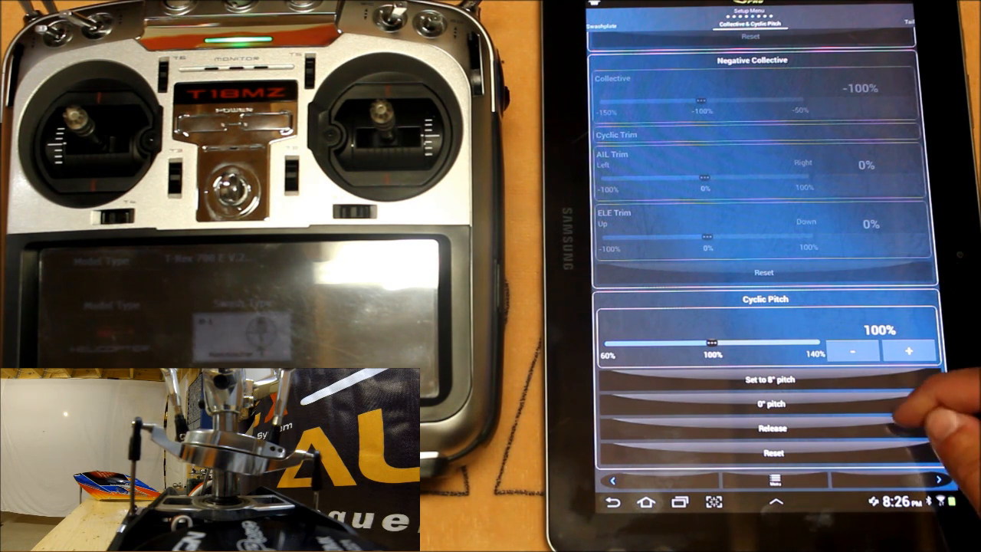
left_click(909, 351)
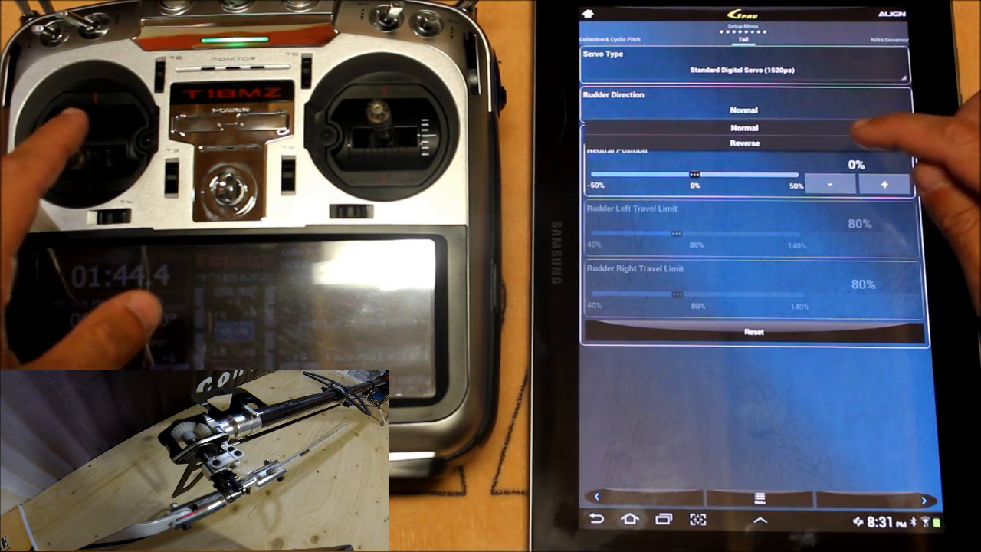
Set rudder direction to Reverse and begin adjusting the left travel limit
left_click(742, 141)
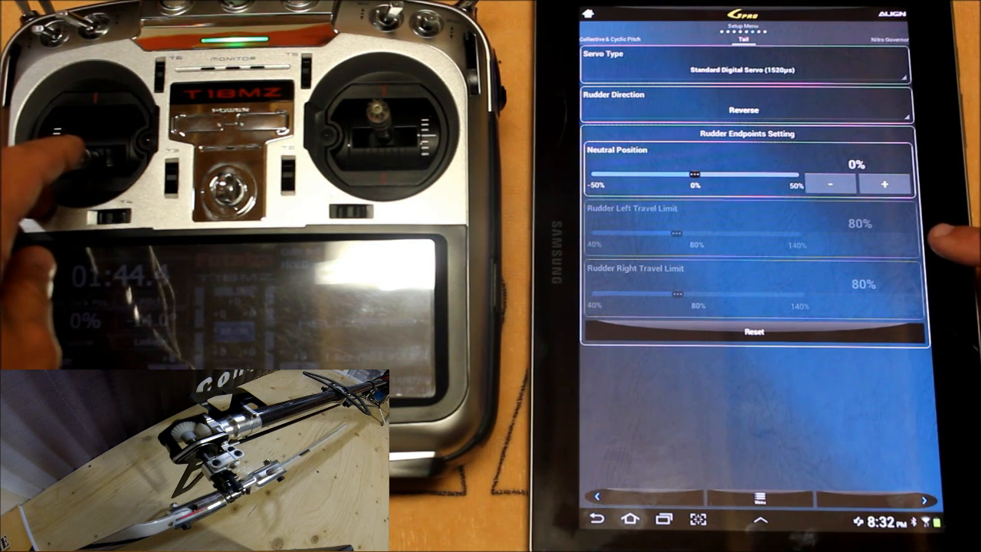
left_click(743, 223)
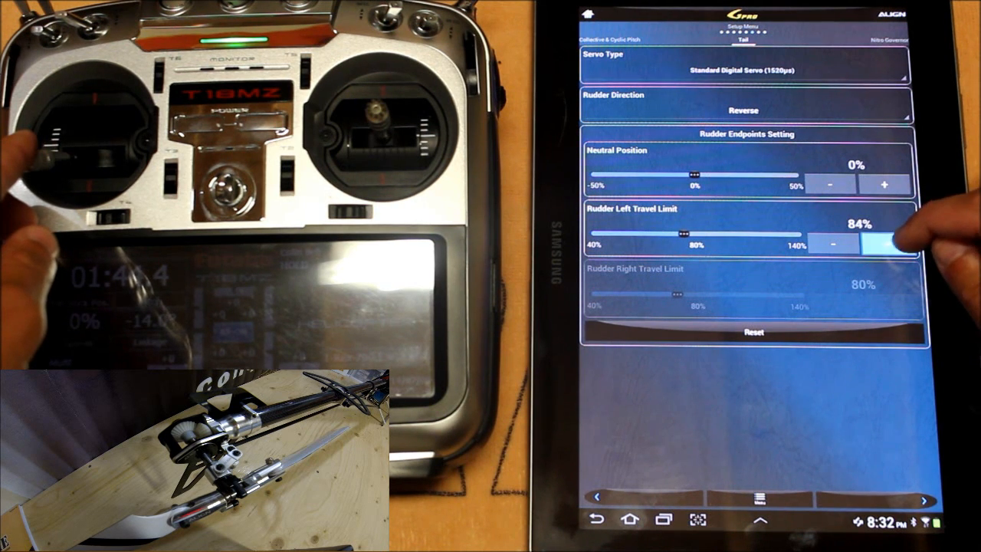
Adjust the rudder left travel limit, overshooting past 100%, then settle it at 99%
left_click(883, 243)
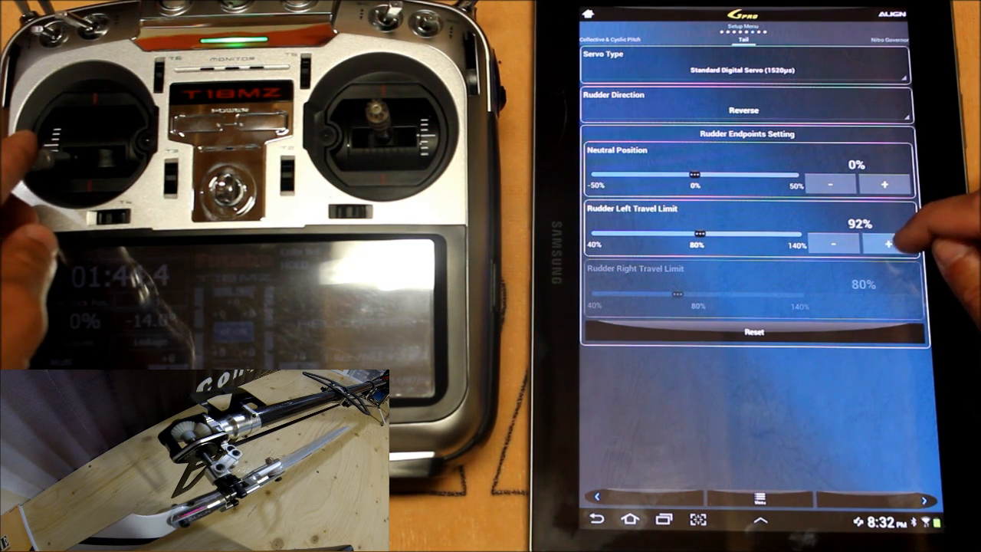
left_click(883, 244)
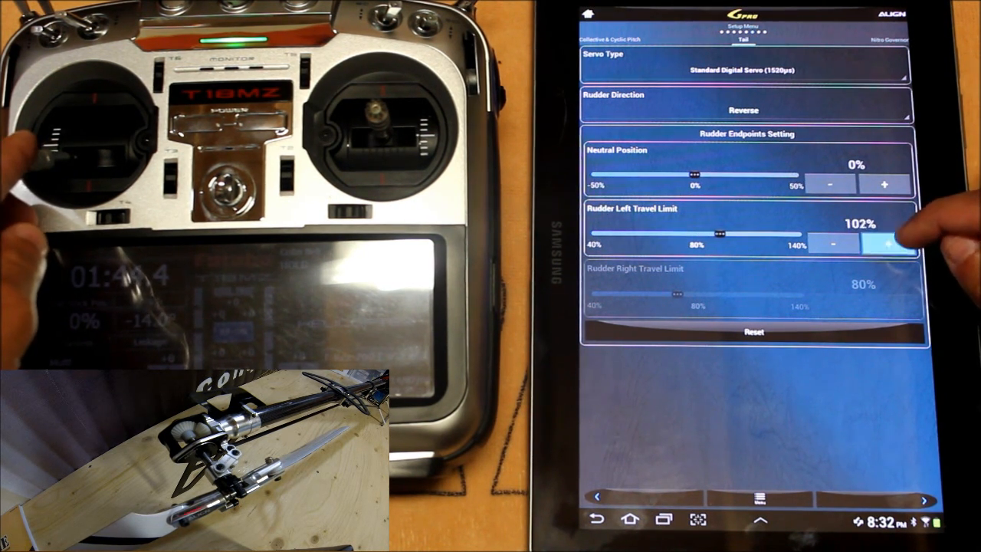
left_click(832, 243)
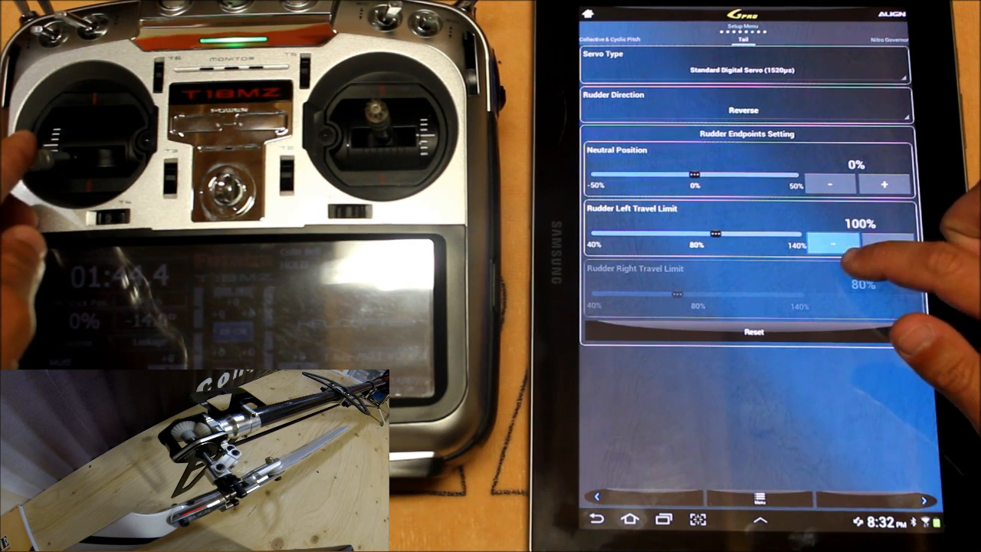
left_click(833, 242)
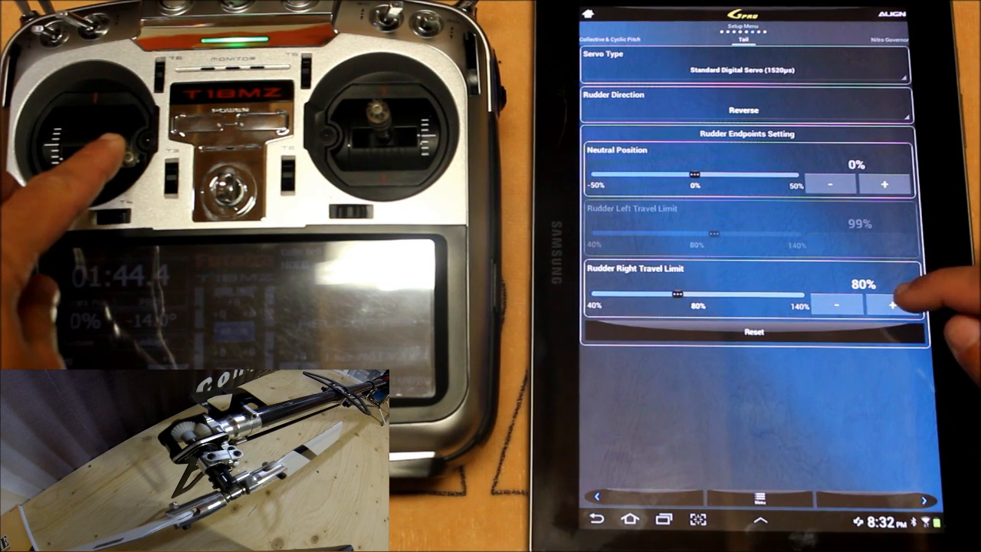
Raise the rudder right travel limit to 100%
left_click(890, 306)
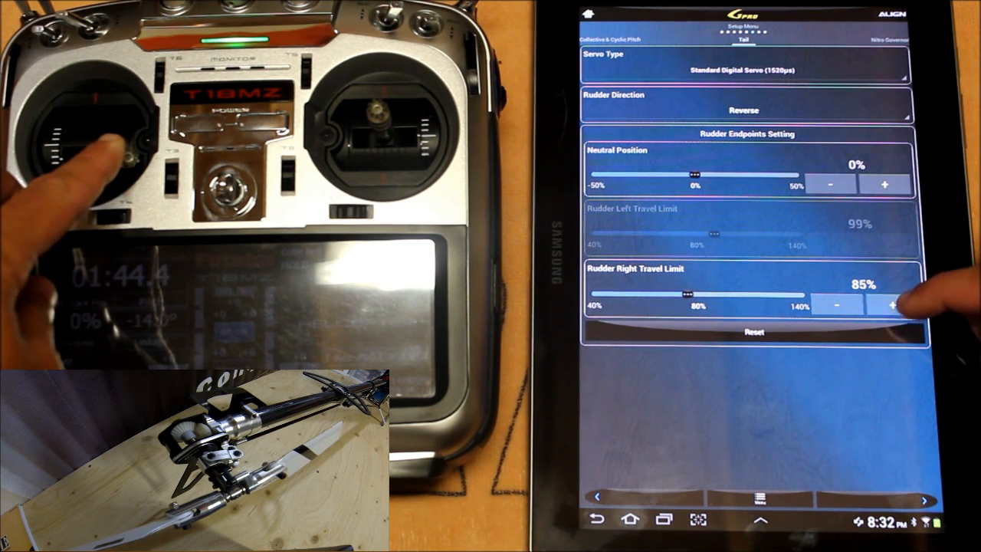
left_click(884, 305)
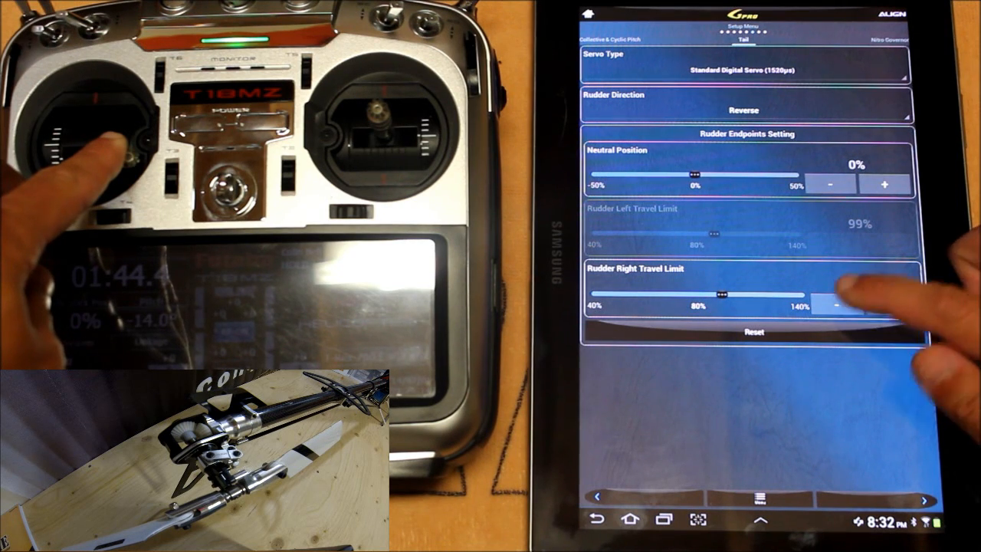
left_click(884, 305)
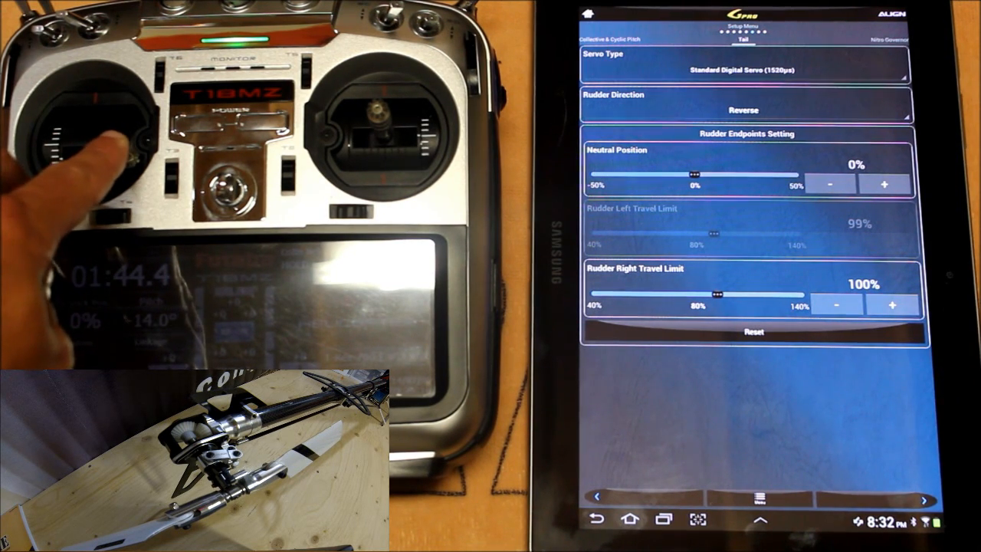